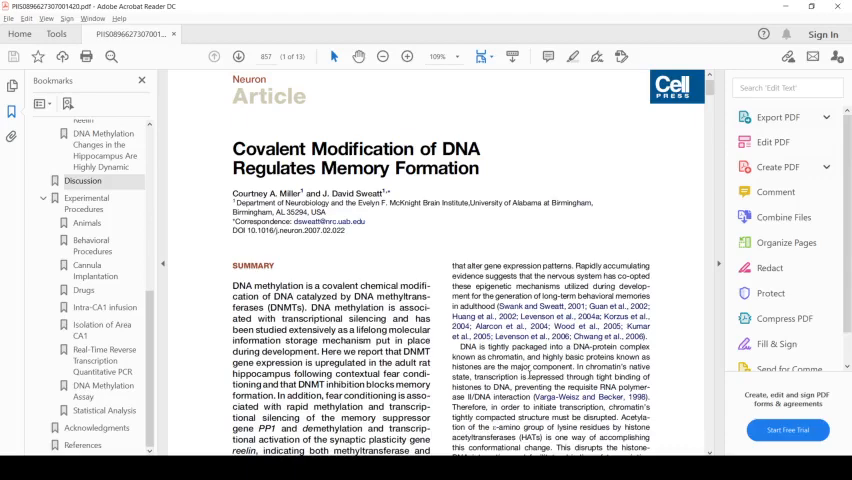
Select the Introduction's opening words, then view the Hammer Time journal-club thread on Twitter.
{"action": "scroll", "scroll_direction": "down", "scroll_amount": 3}
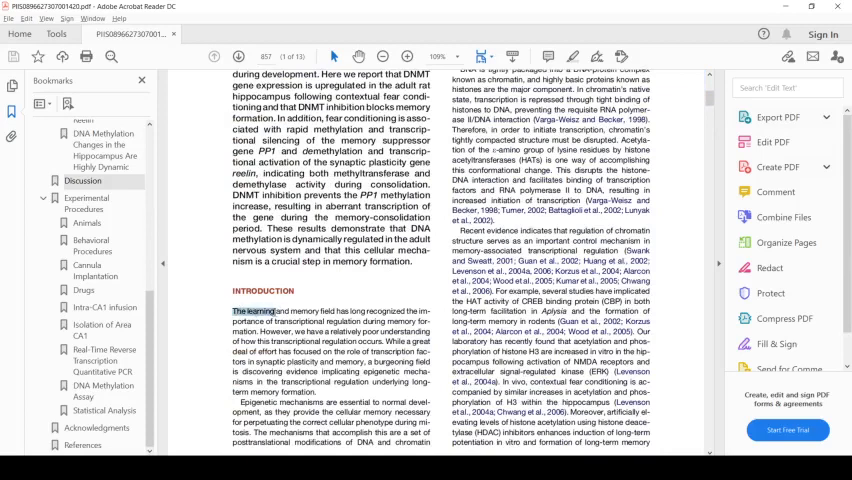
{"action": "left_click_drag", "start_coordinate": [233, 309], "coordinate": [325, 322]}
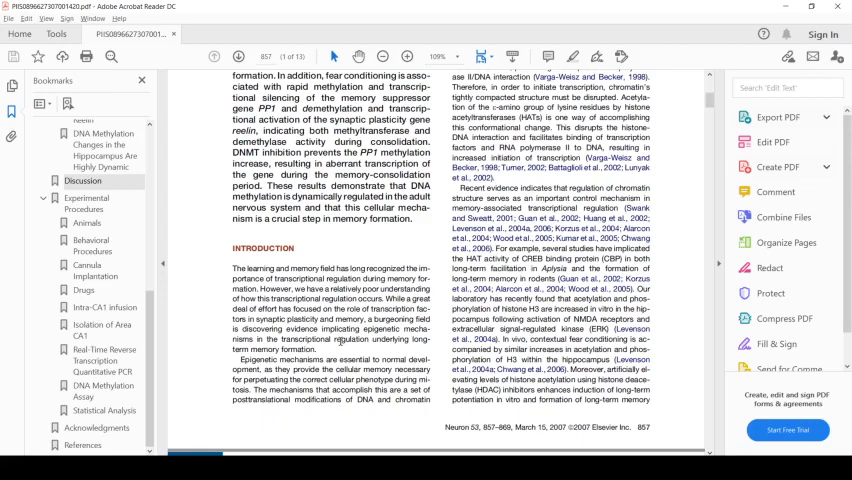
{"action": "mouse_move", "coordinate": [437, 318]}
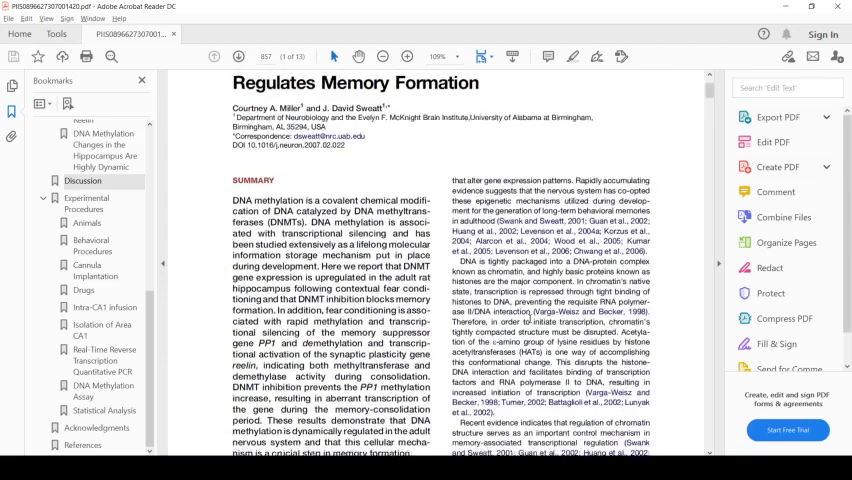
{"action": "scroll", "scroll_direction": "down", "scroll_amount": 3}
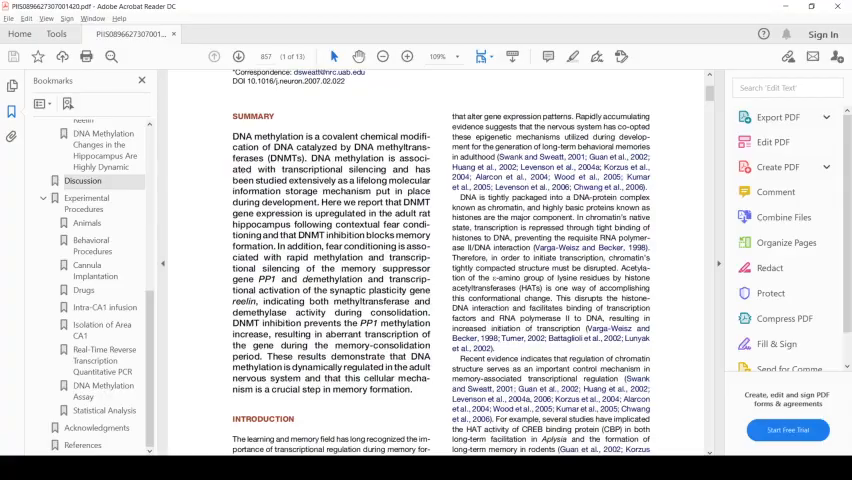
{"action": "left_click", "coordinate": [160, 9]}
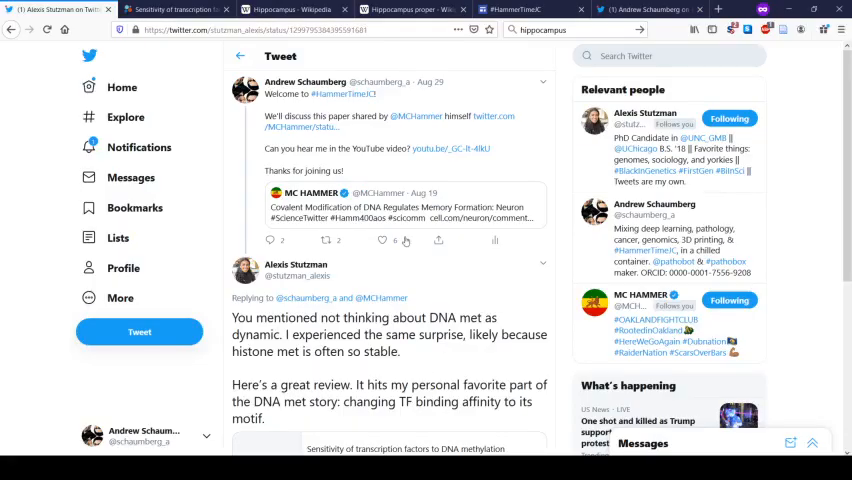
{"action": "scroll", "scroll_direction": "down", "scroll_amount": 3}
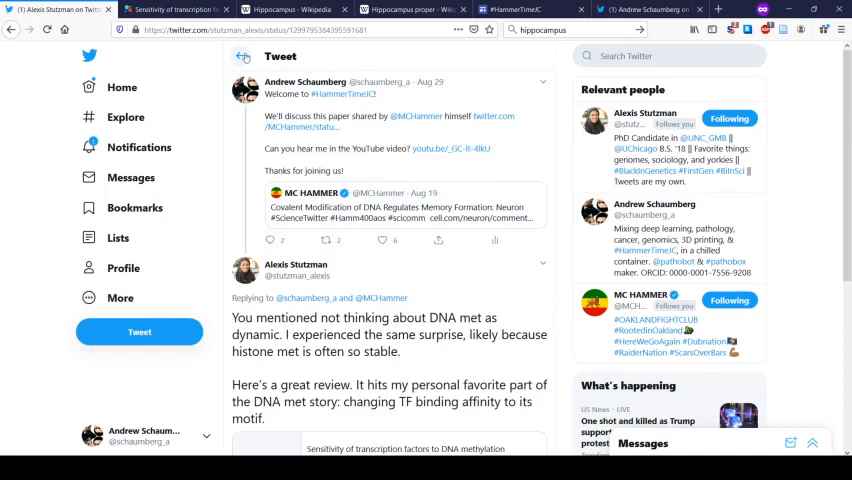
Open the Essays in Biochemistry transcription-factor review and scroll down to its Figure 1.
{"action": "left_click", "coordinate": [175, 9]}
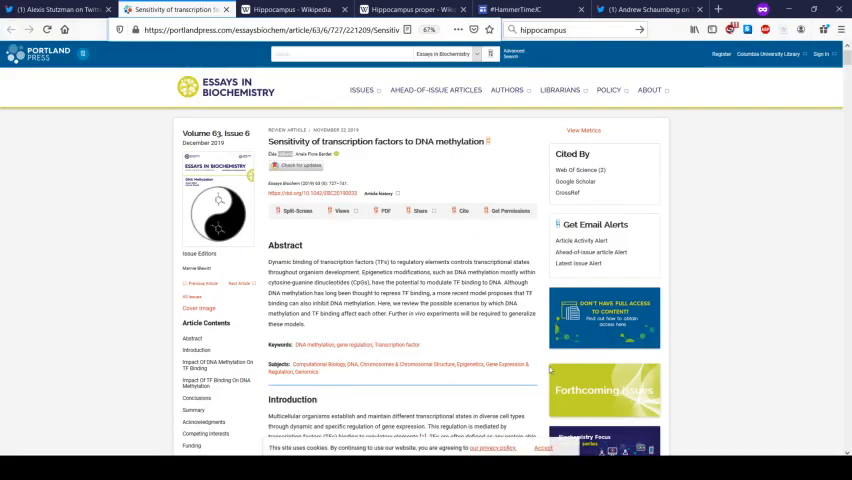
{"action": "scroll", "scroll_direction": "down", "scroll_amount": 3}
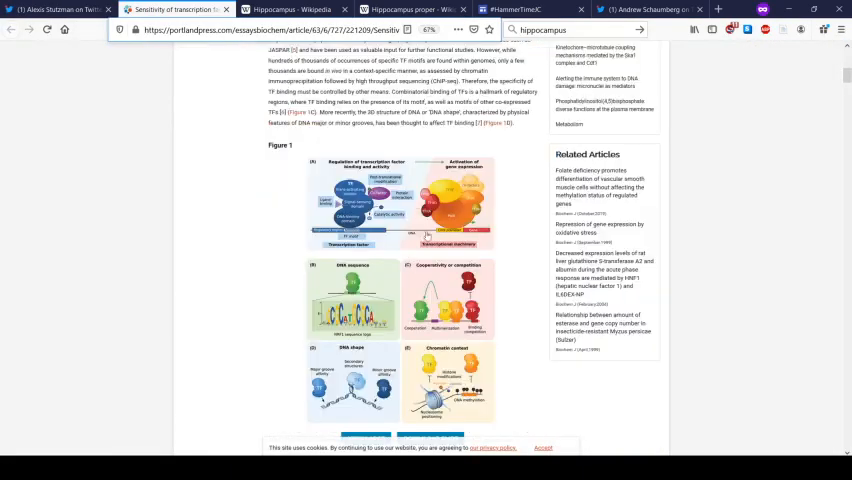
{"action": "scroll", "scroll_direction": "down", "scroll_amount": 3}
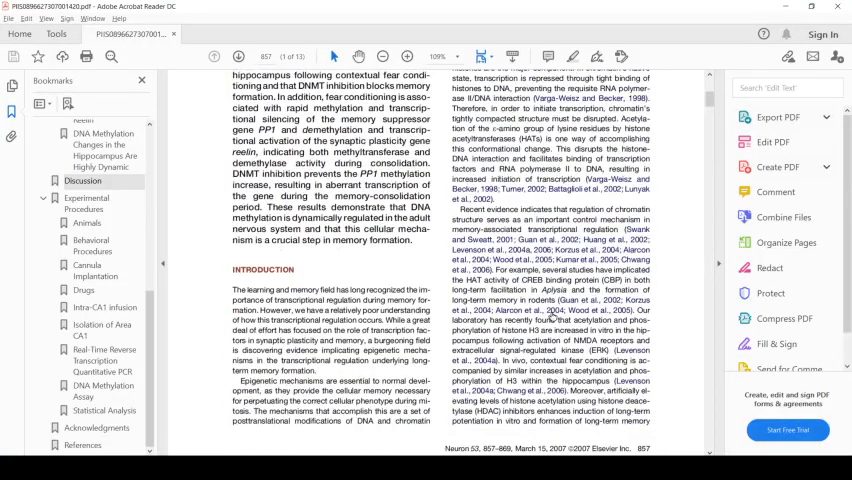
Back in Acrobat, scroll to page 858 with the DNMT mRNA Figure 1.
{"action": "scroll", "scroll_direction": "down", "scroll_amount": 3}
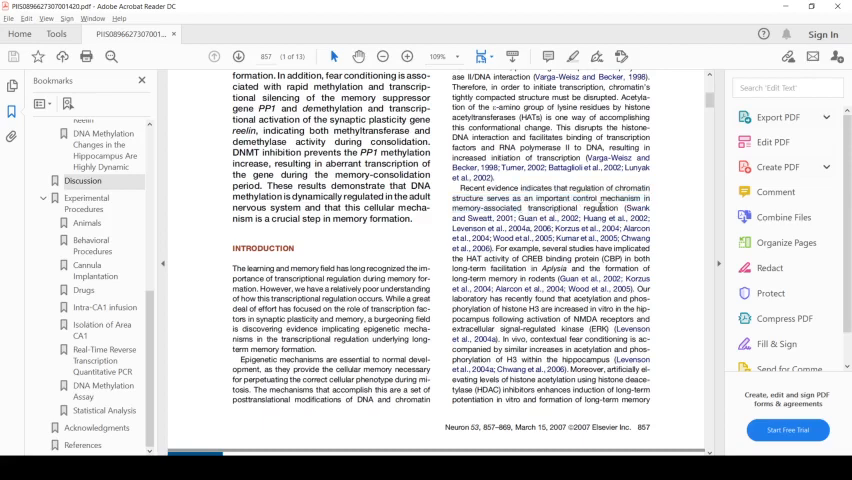
{"action": "left_click", "coordinate": [238, 56]}
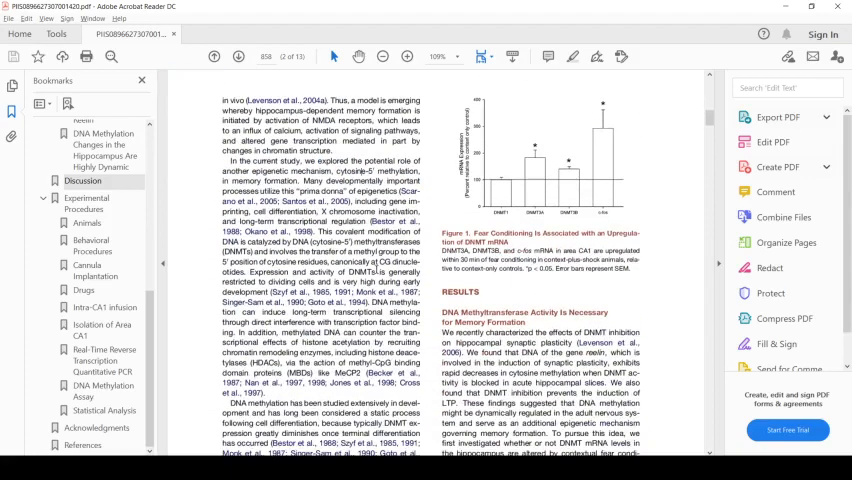
{"action": "scroll", "scroll_direction": "down", "scroll_amount": 3}
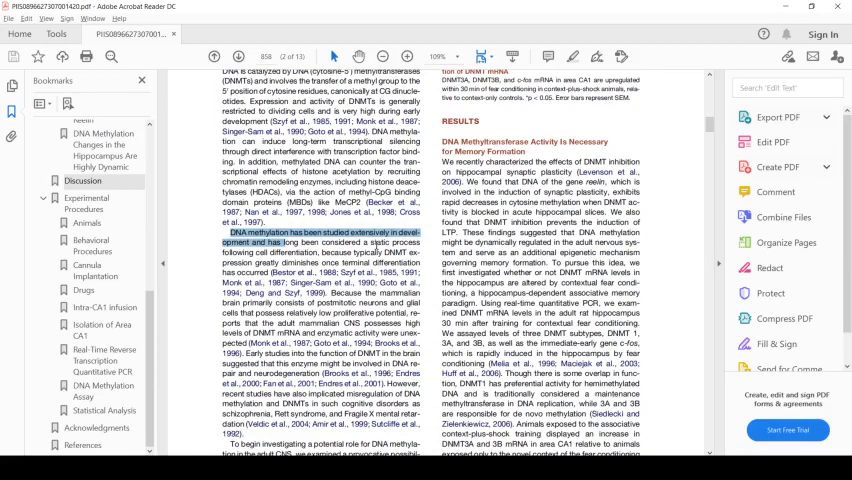
{"action": "scroll", "scroll_direction": "down", "scroll_amount": 3}
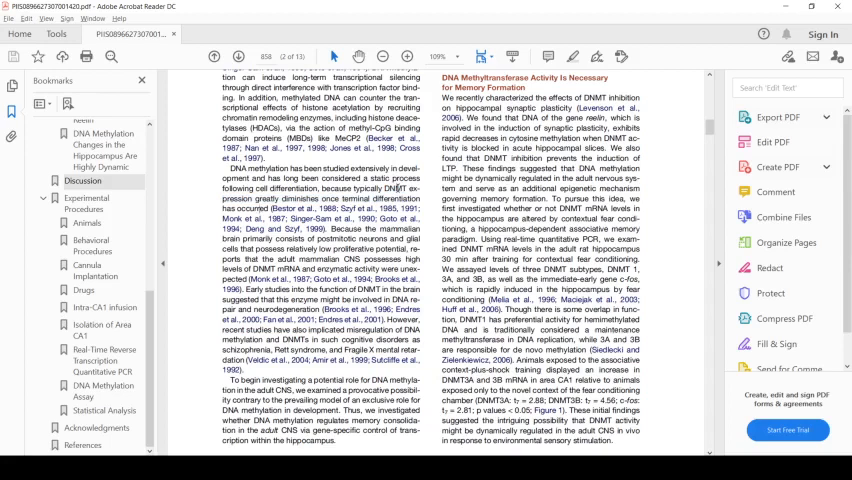
{"action": "scroll", "scroll_direction": "down", "scroll_amount": 3}
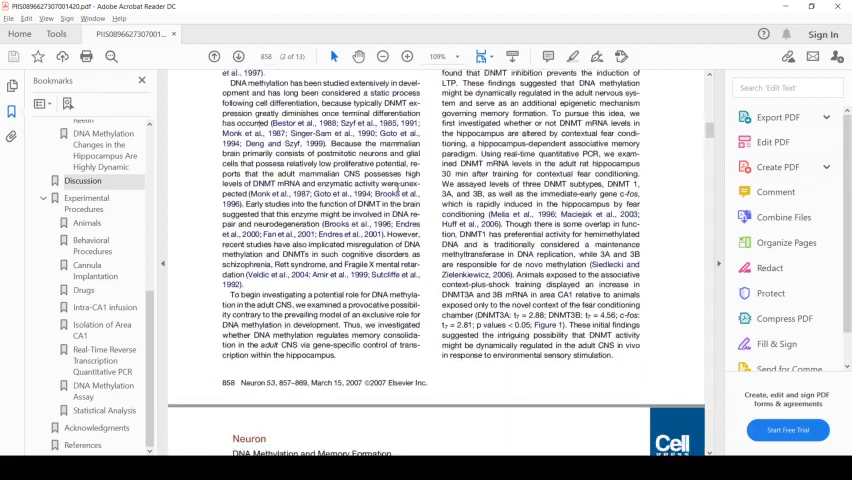
{"action": "scroll", "scroll_direction": "down", "scroll_amount": 3}
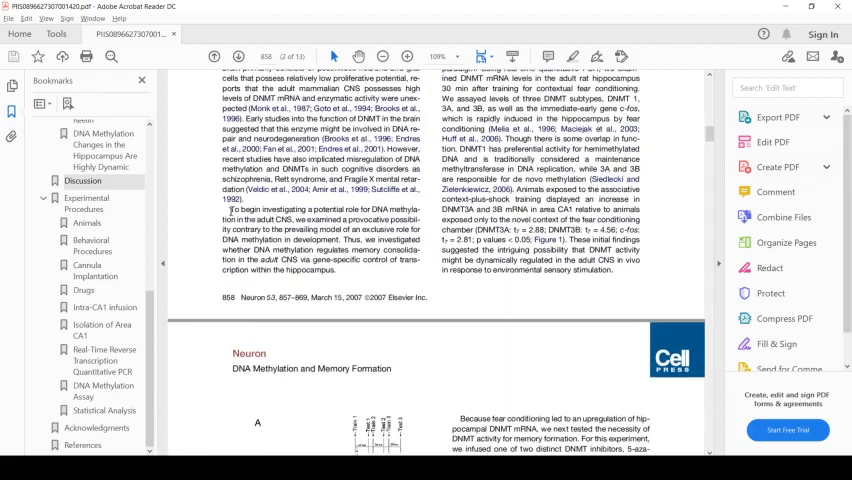
{"action": "left_click_drag", "start_coordinate": [230, 208], "coordinate": [358, 208]}
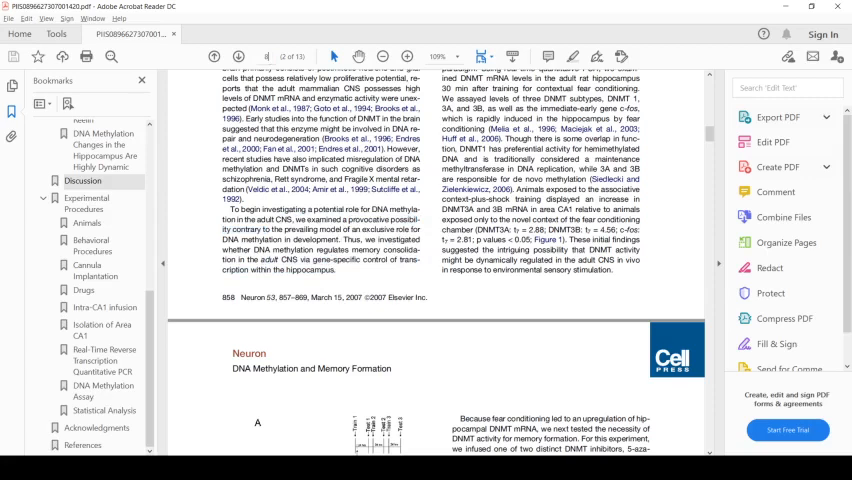
Scroll the paper toward page 865 and Figure 9's memory-formation schematic.
{"action": "scroll", "scroll_direction": "down", "scroll_amount": 3}
{"action": "type", "text": "865"}
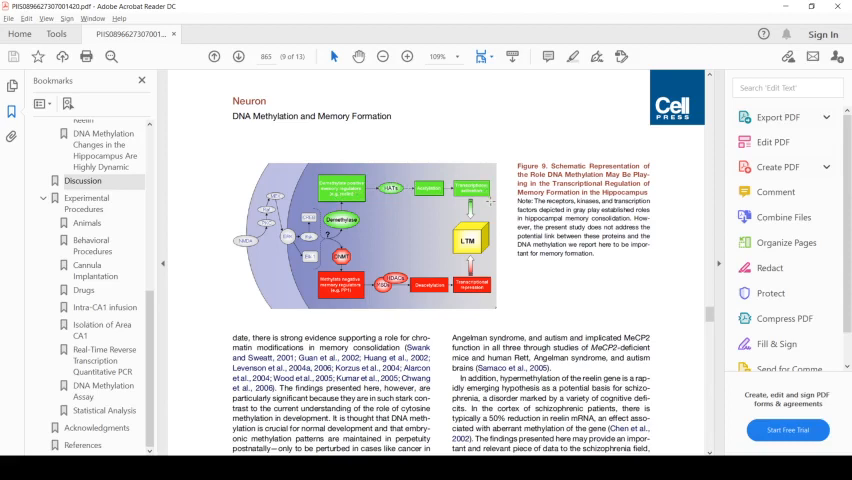
{"action": "mouse_move", "coordinate": [485, 198]}
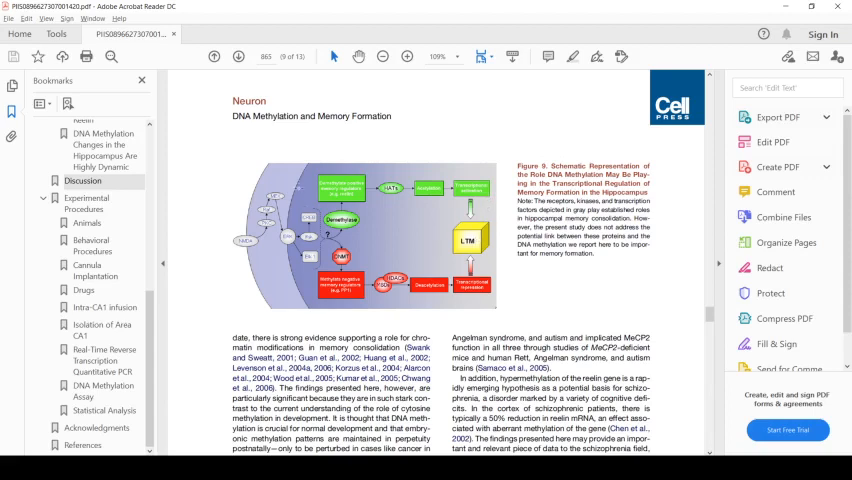
{"action": "mouse_move", "coordinate": [447, 233]}
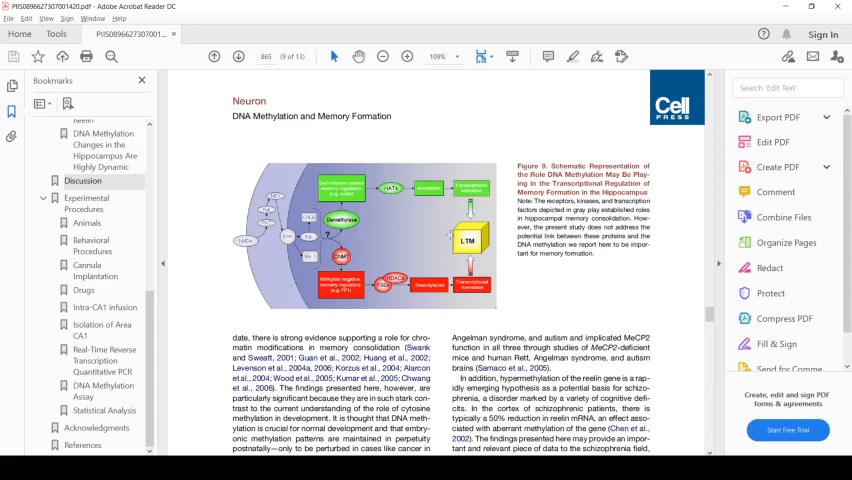